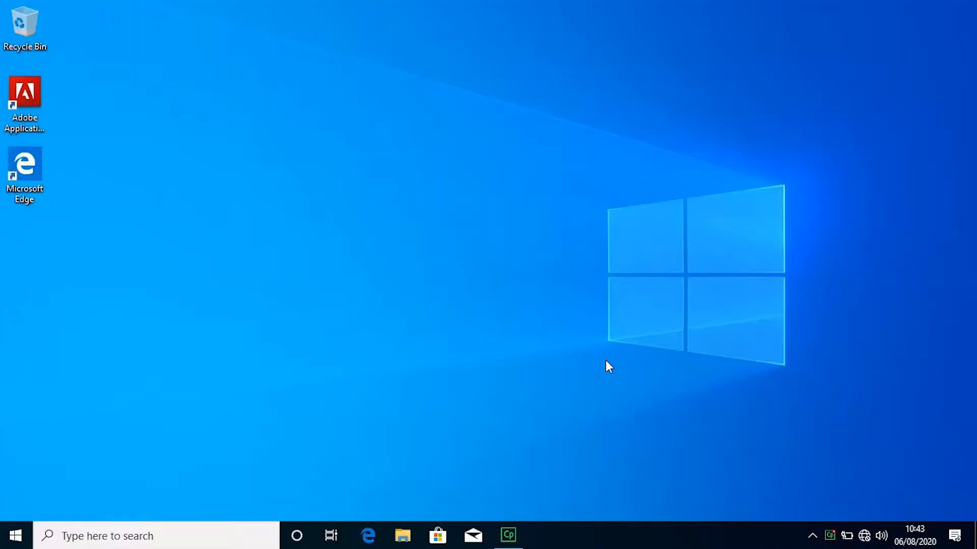
mouse_move(452, 290)
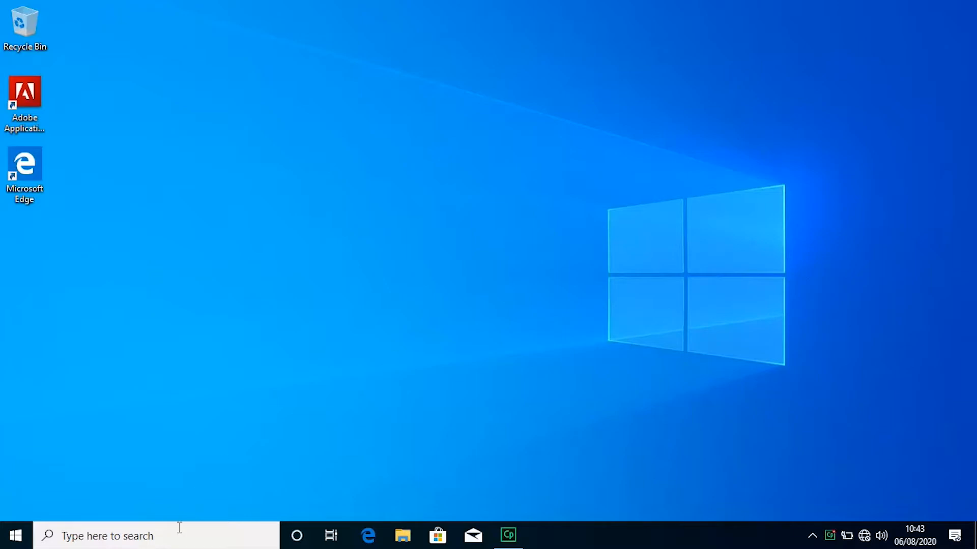
Try joining the secured Wi-Fi network with its key, then dismiss the 'Unable to connect' error
text(in)
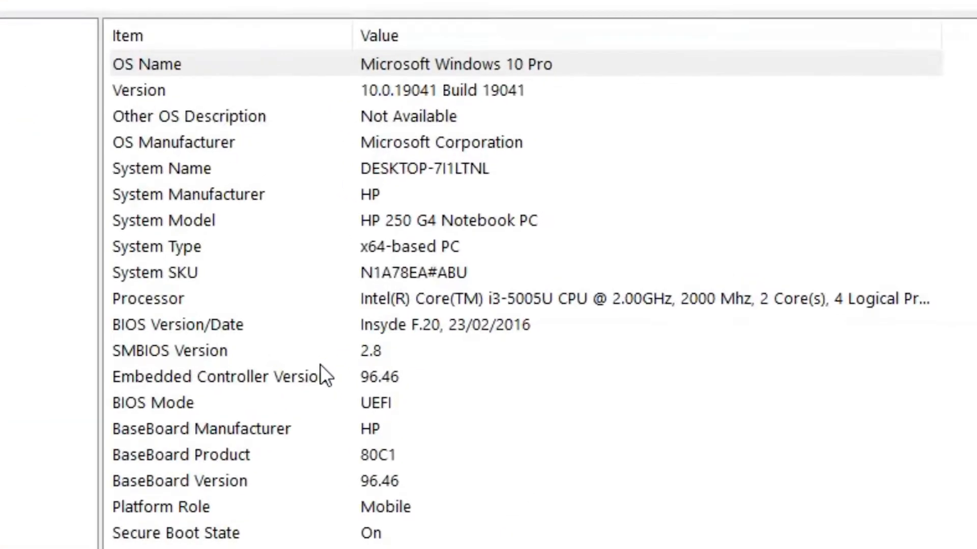
mouse_move(515, 236)
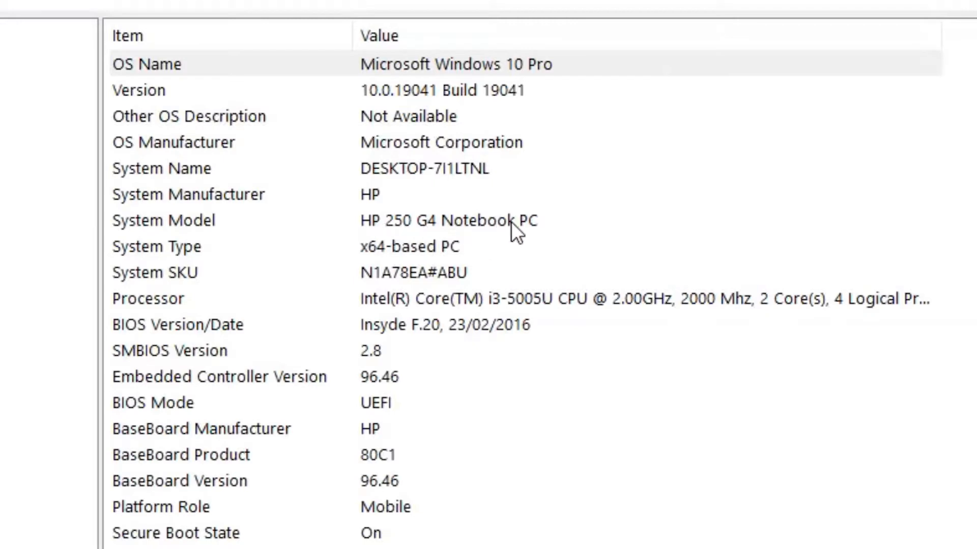
mouse_move(475, 241)
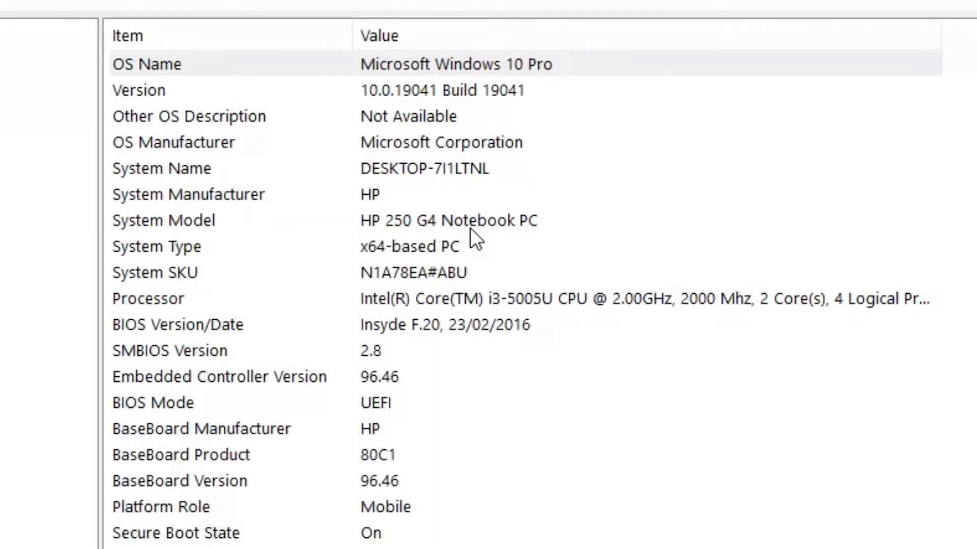
mouse_move(560, 234)
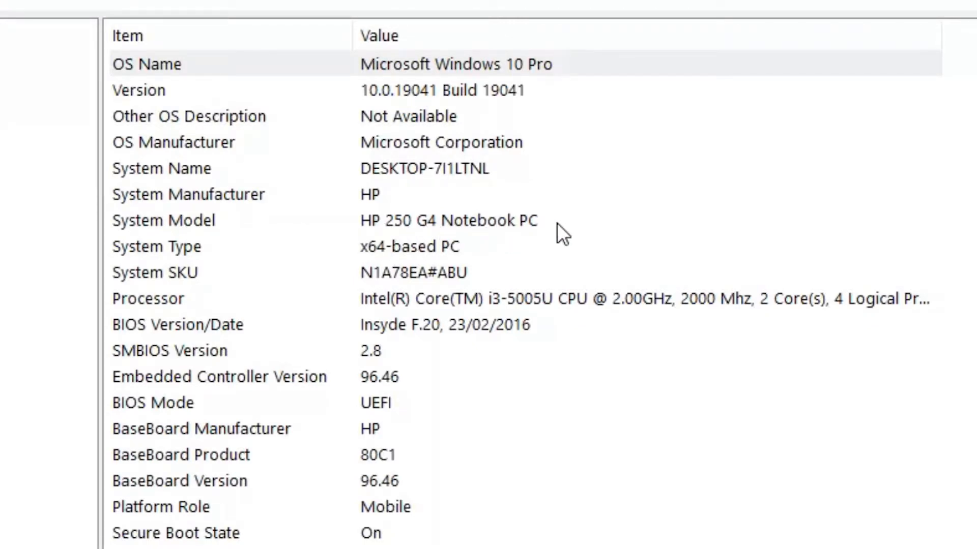
mouse_move(838, 120)
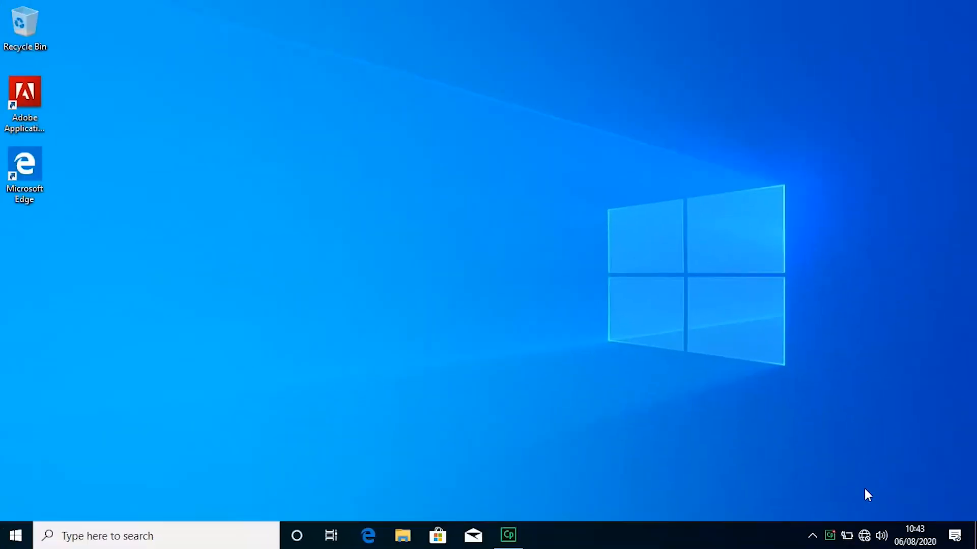
mouse_move(865, 536)
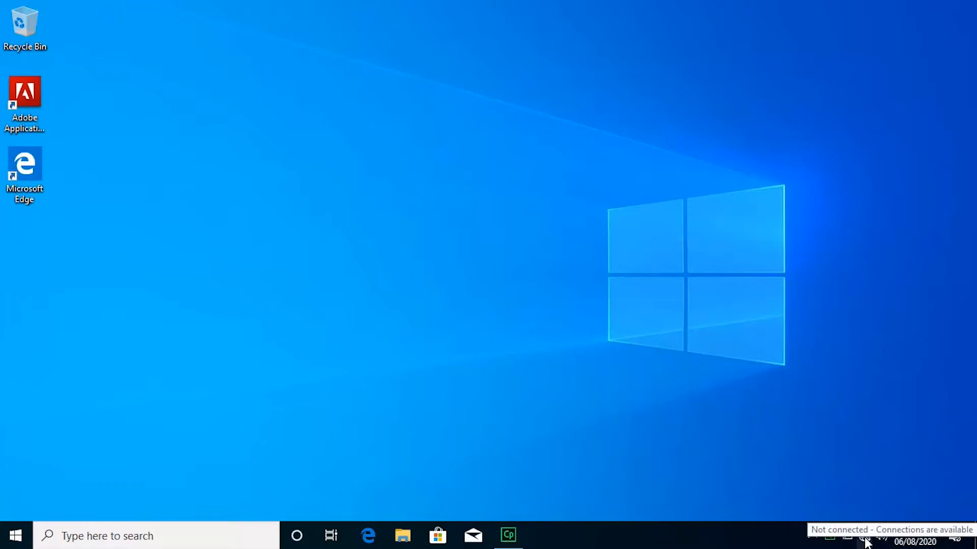
click(866, 536)
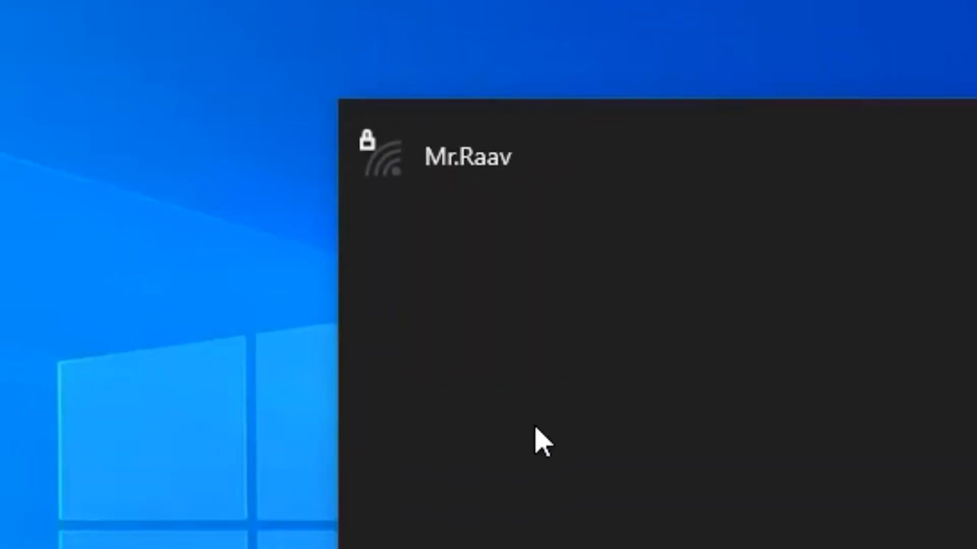
mouse_move(392, 187)
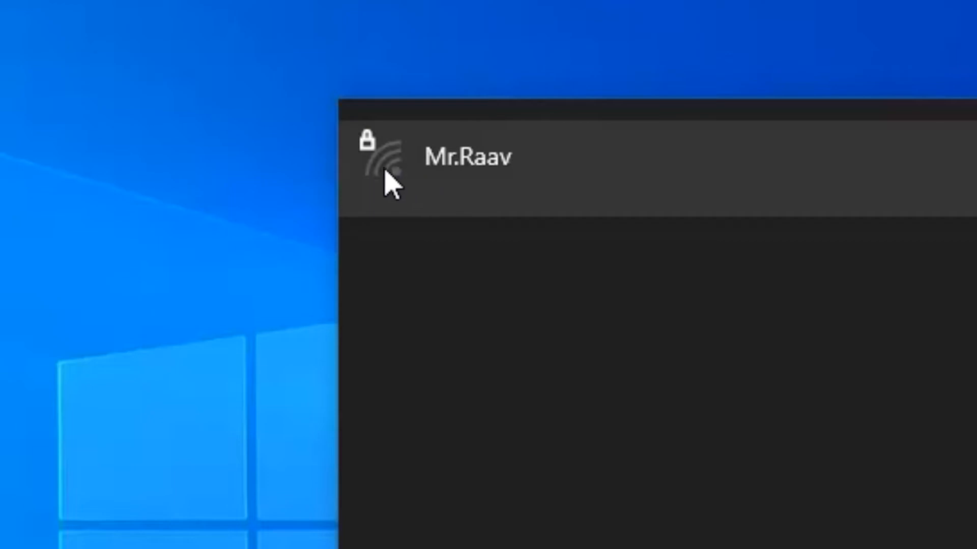
click(467, 156)
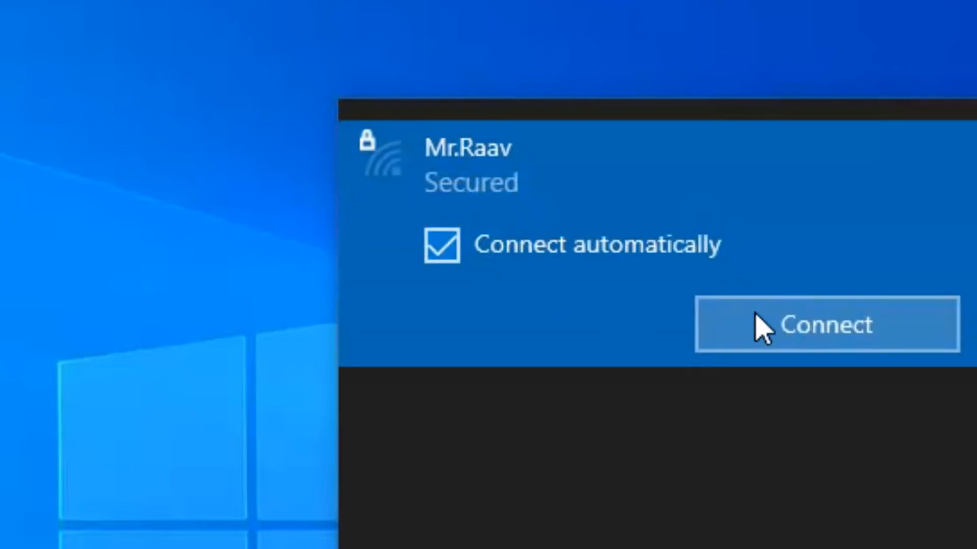
click(826, 324)
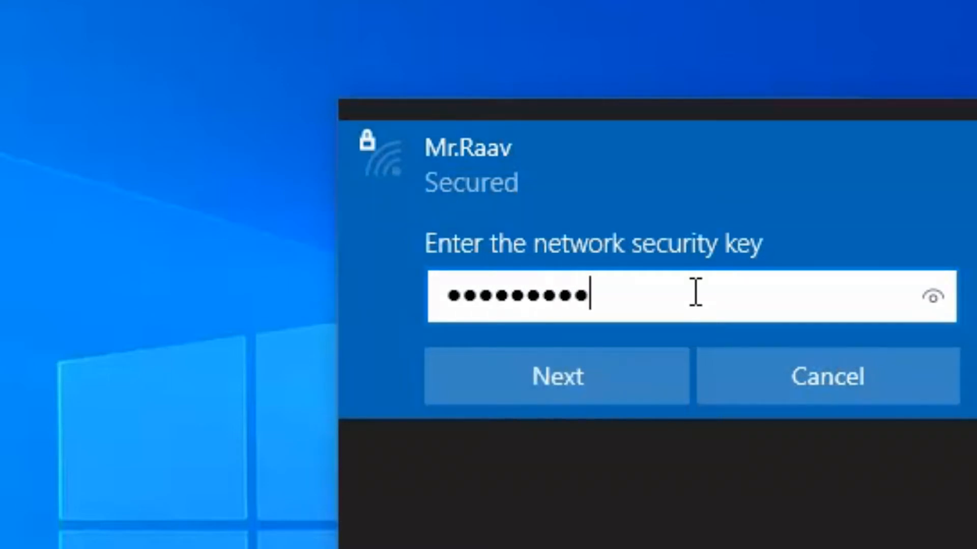
click(556, 376)
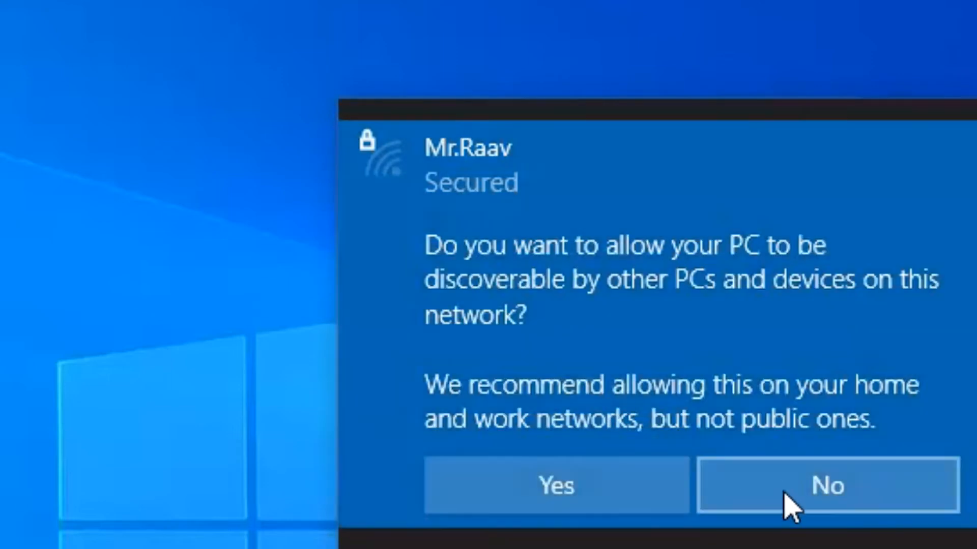
click(827, 485)
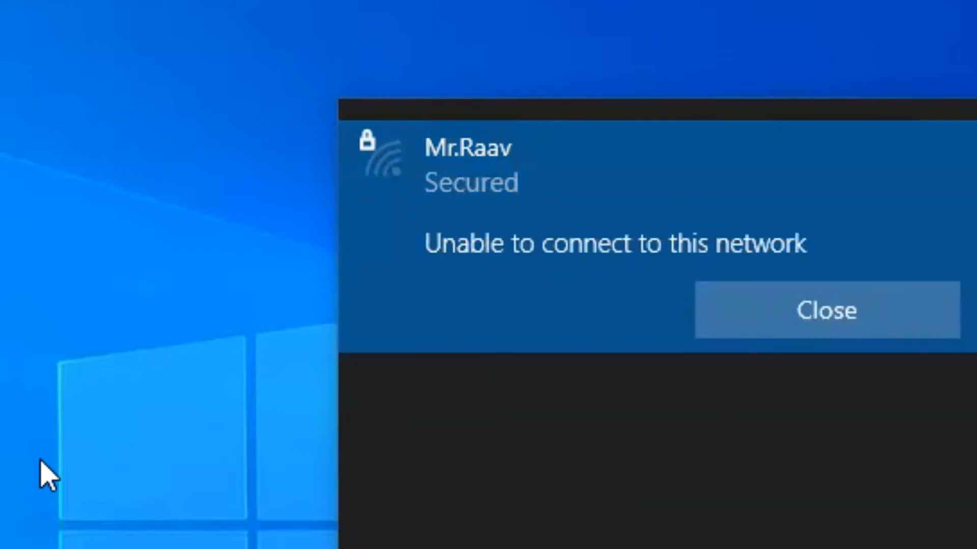
mouse_move(825, 274)
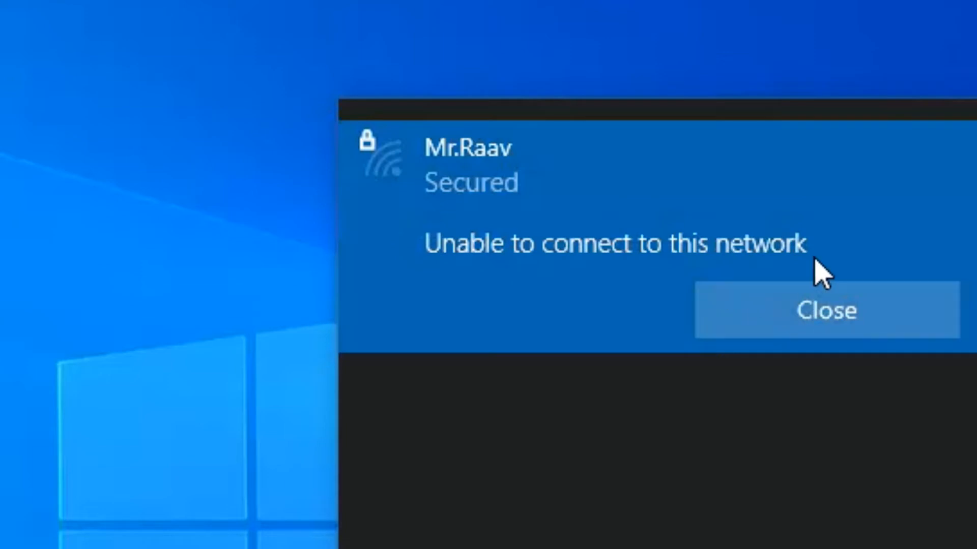
click(826, 310)
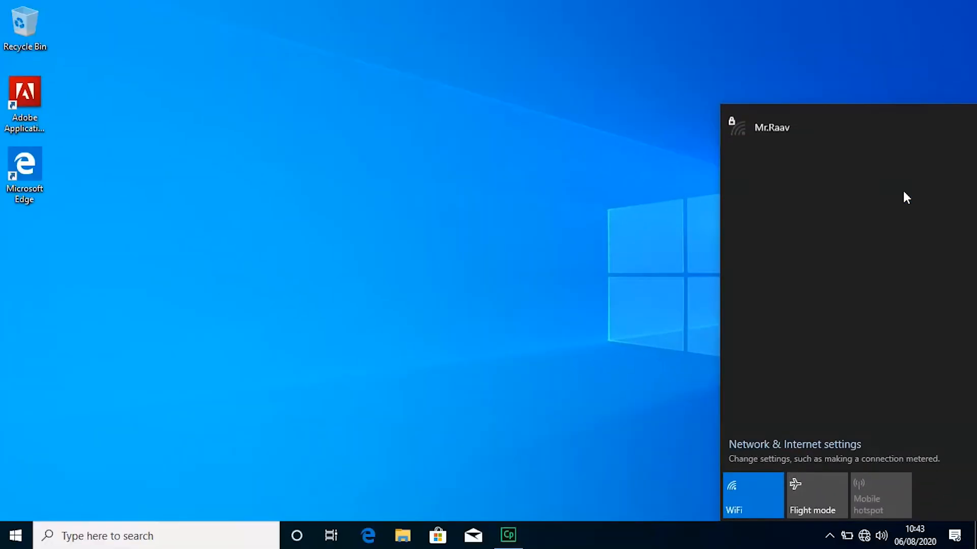
mouse_move(629, 306)
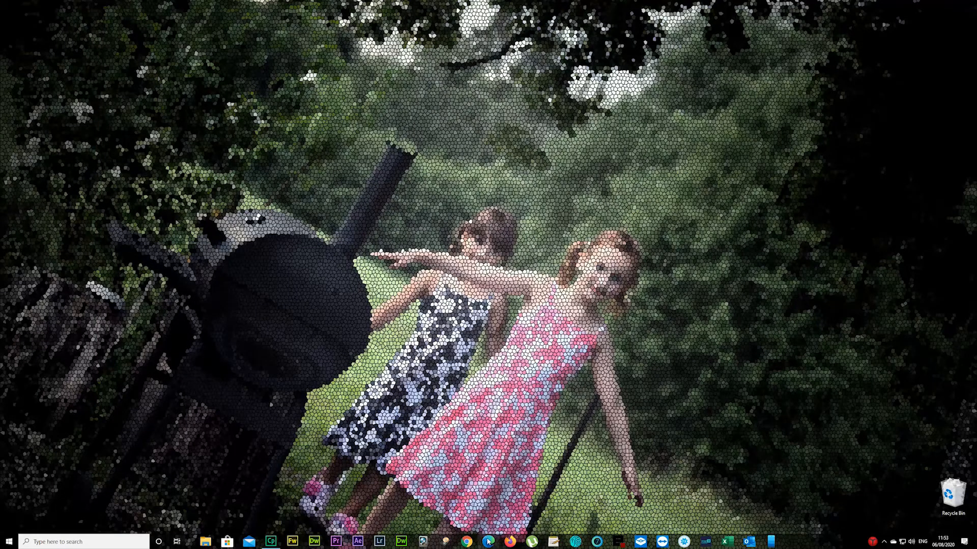
Search 'hp 250 g4 drivers' in Edge and open the support.hp.com driver downloads result
click(489, 542)
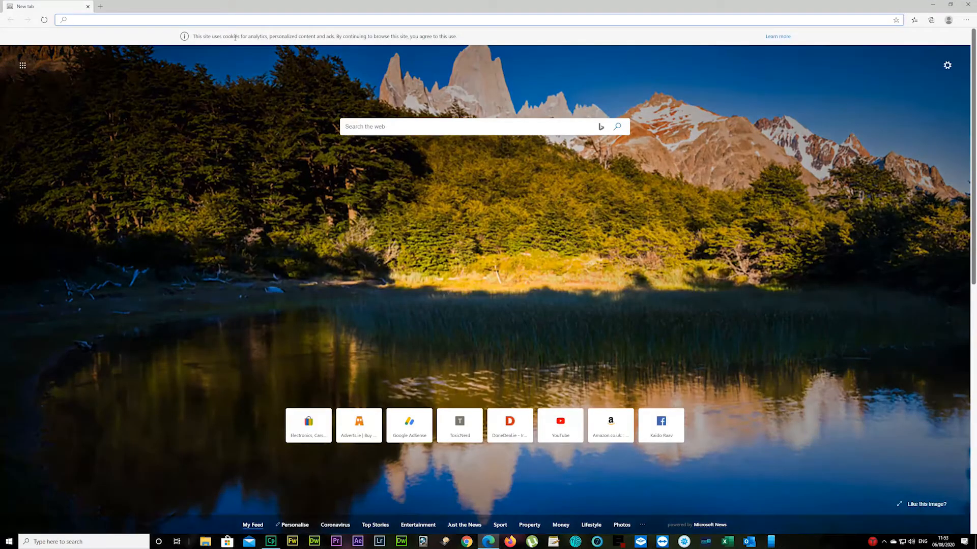
text(hp)
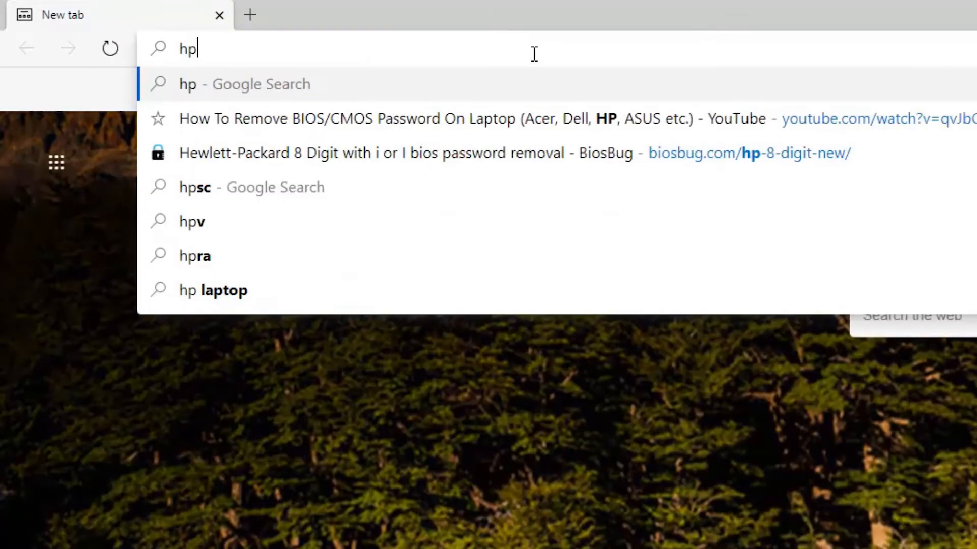
text(250 g7)
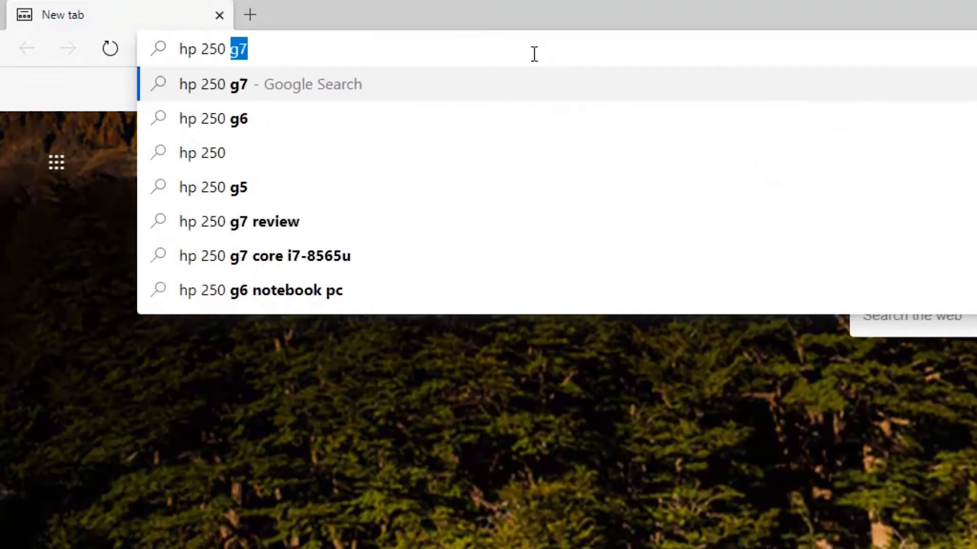
text(4 drivers)
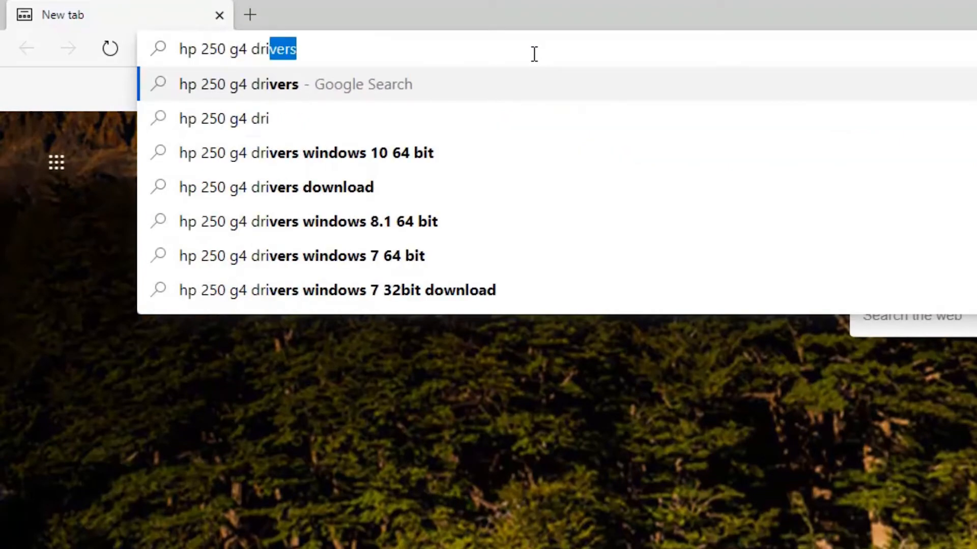
key(Return)
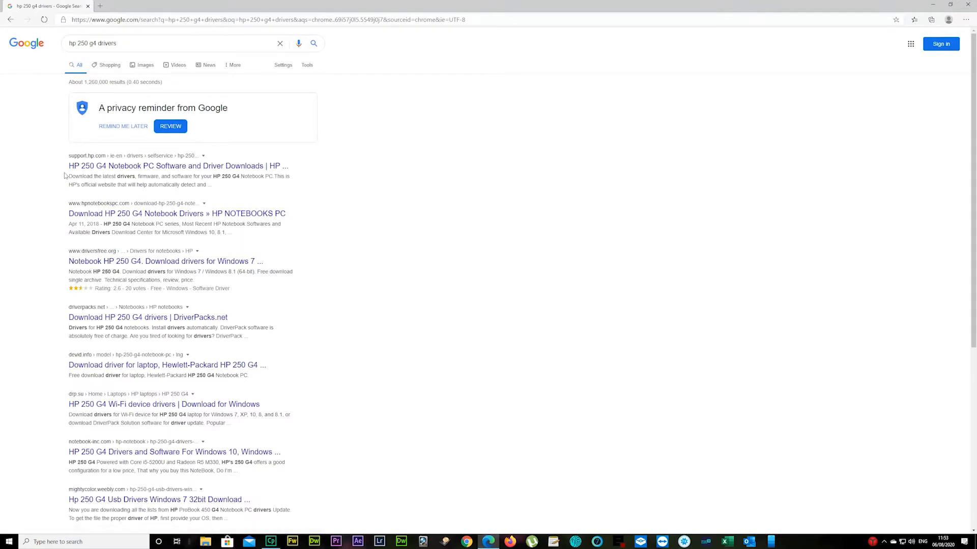
click(177, 166)
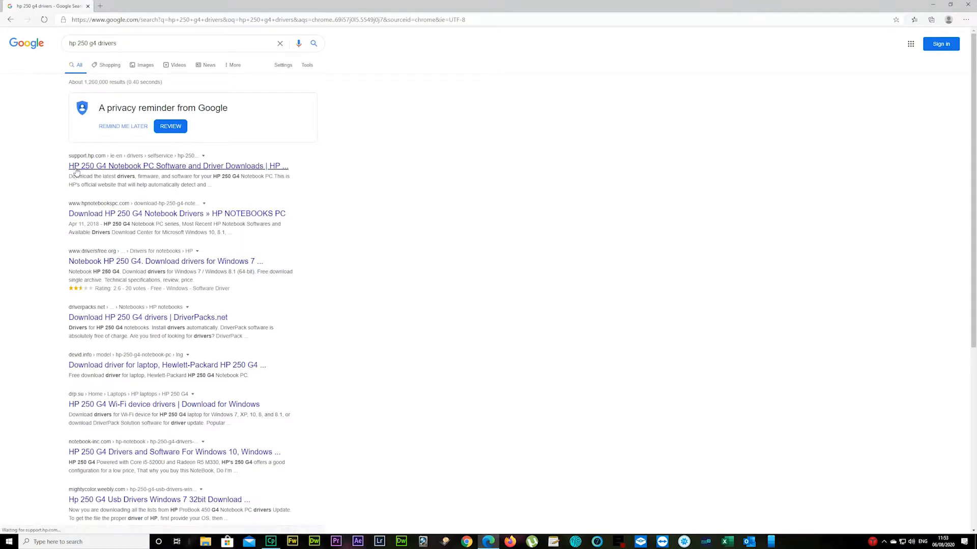
click(177, 166)
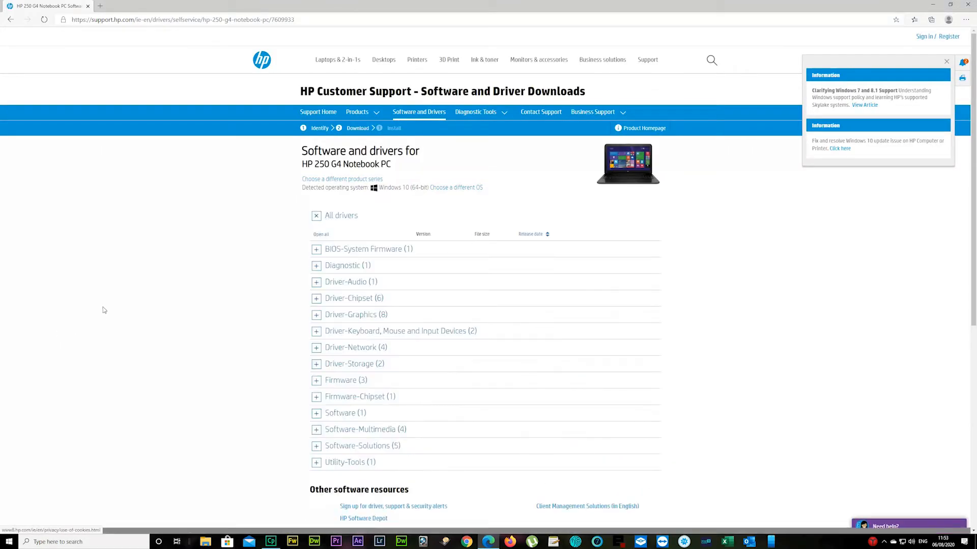
Download the Broadcom Wireless LAN Driver (sp75249.exe) manually from Driver-Network, dismissing the feedback survey
scroll(down, 3)
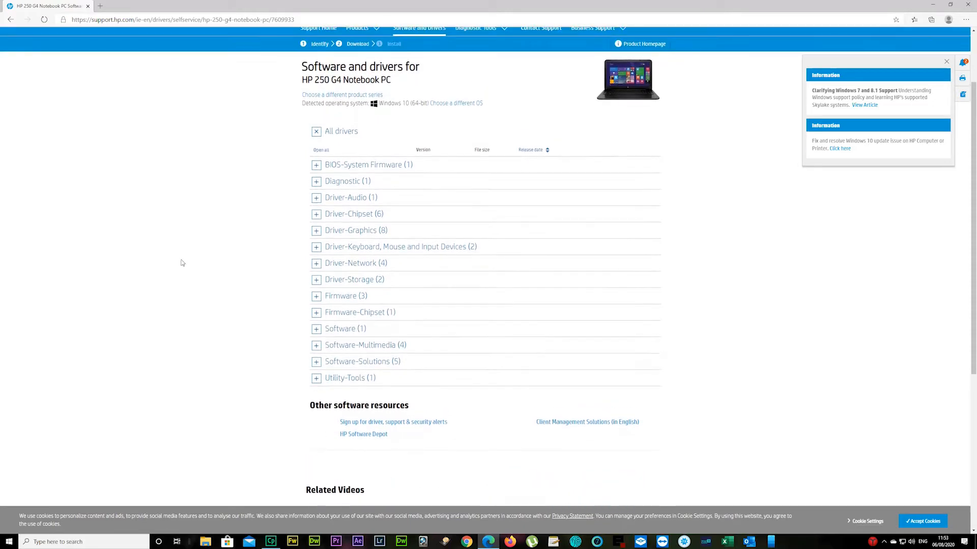
click(351, 263)
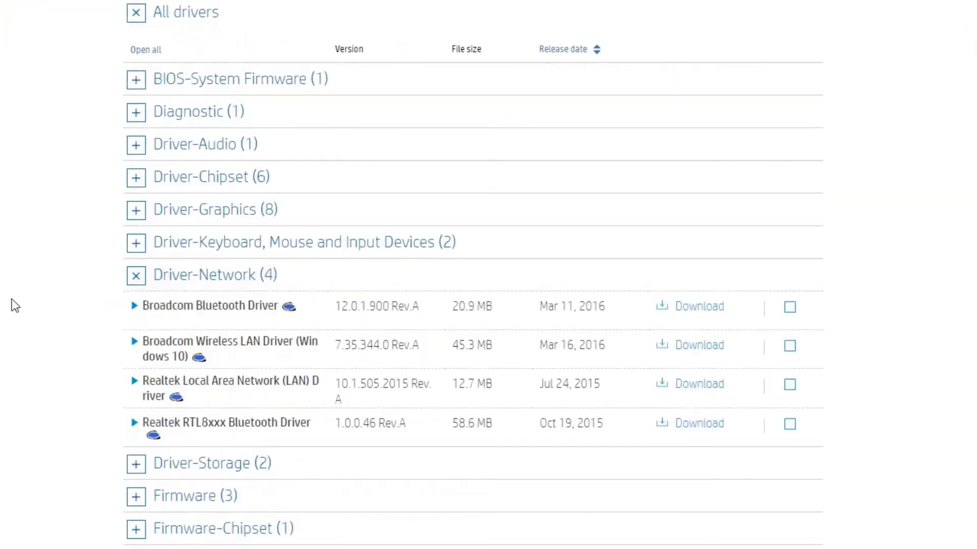
scroll(down, 3)
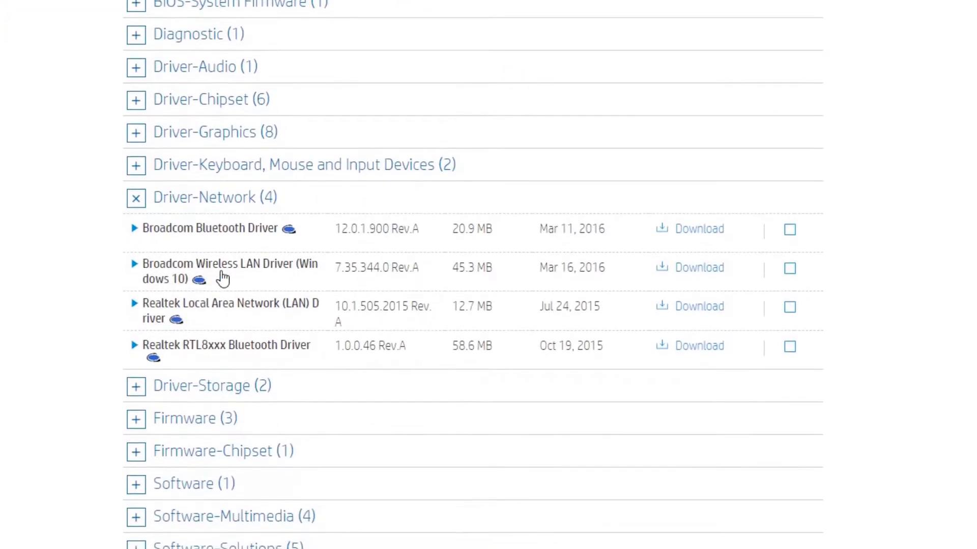
mouse_move(700, 276)
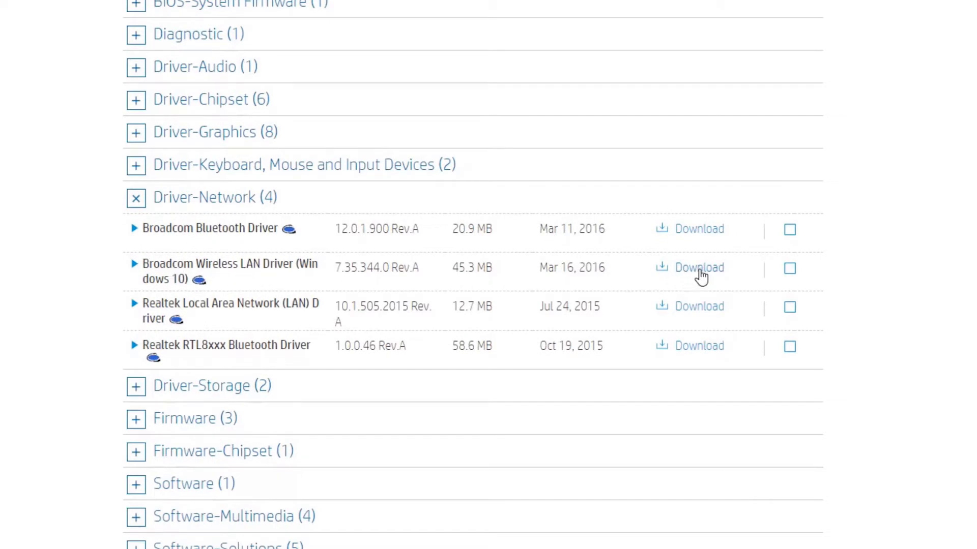
click(699, 267)
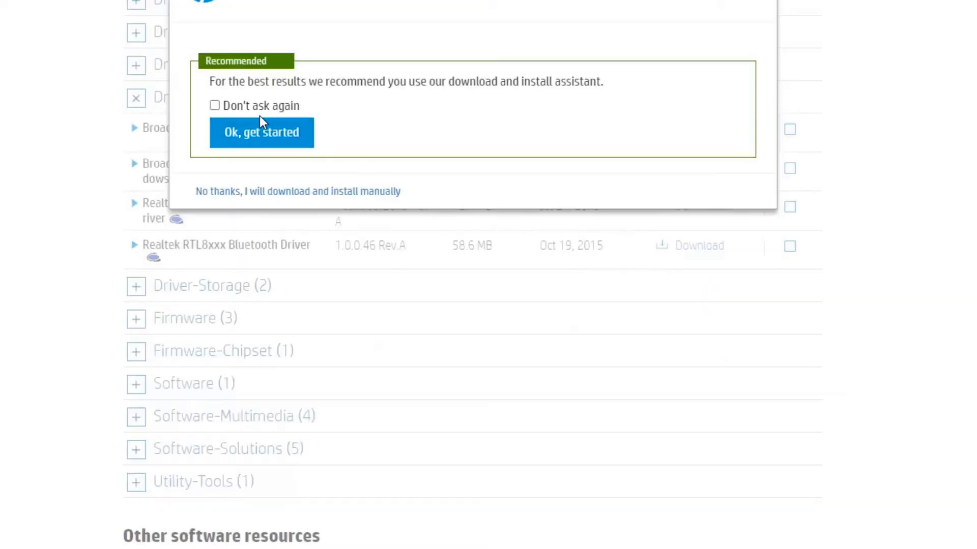
click(297, 191)
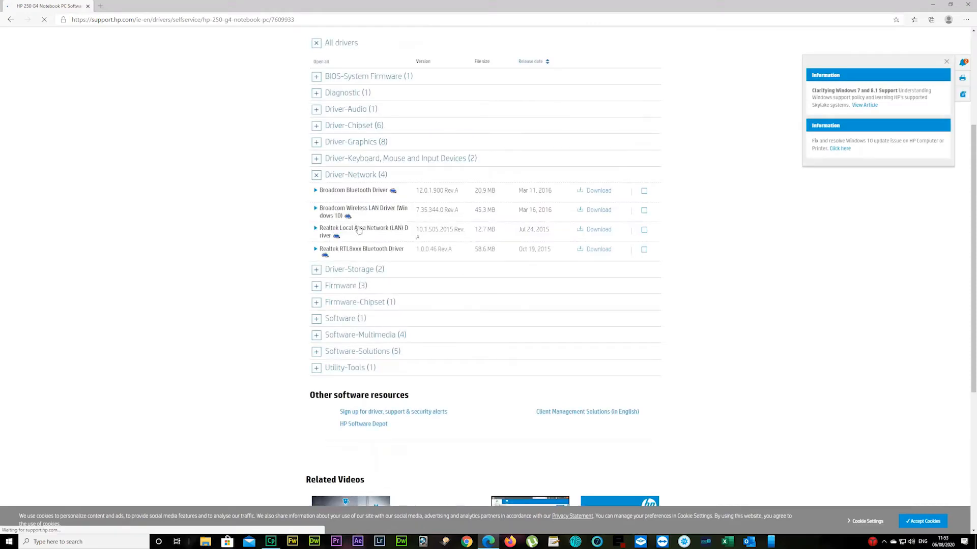
click(597, 210)
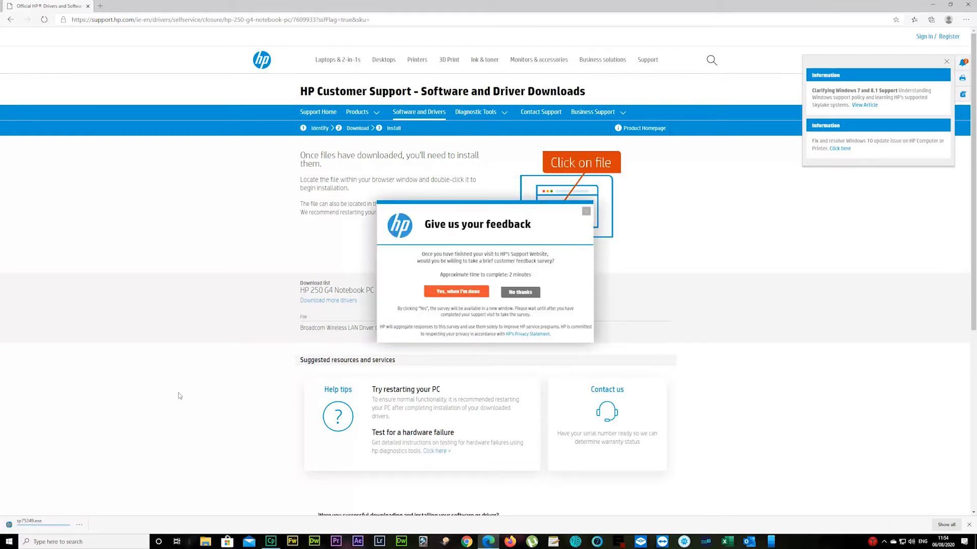
click(520, 291)
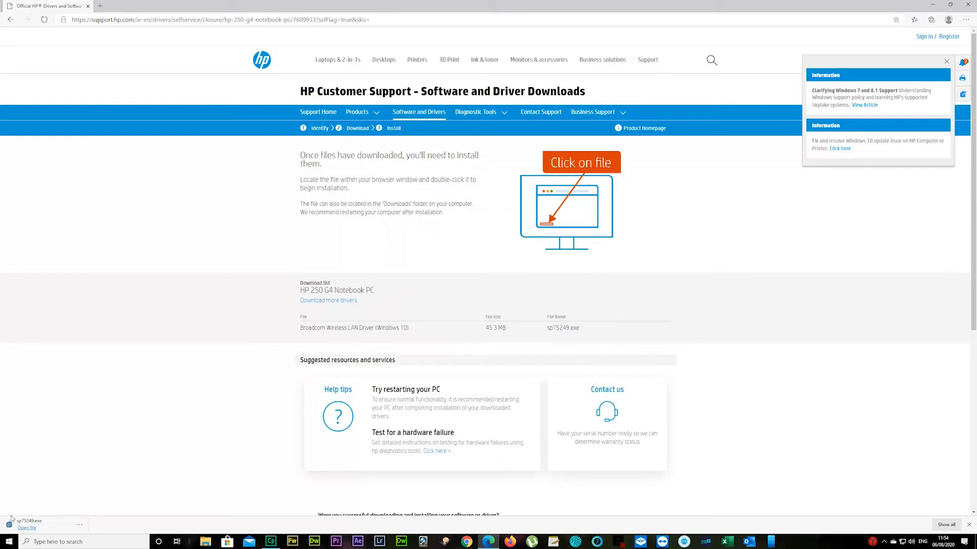
mouse_move(535, 263)
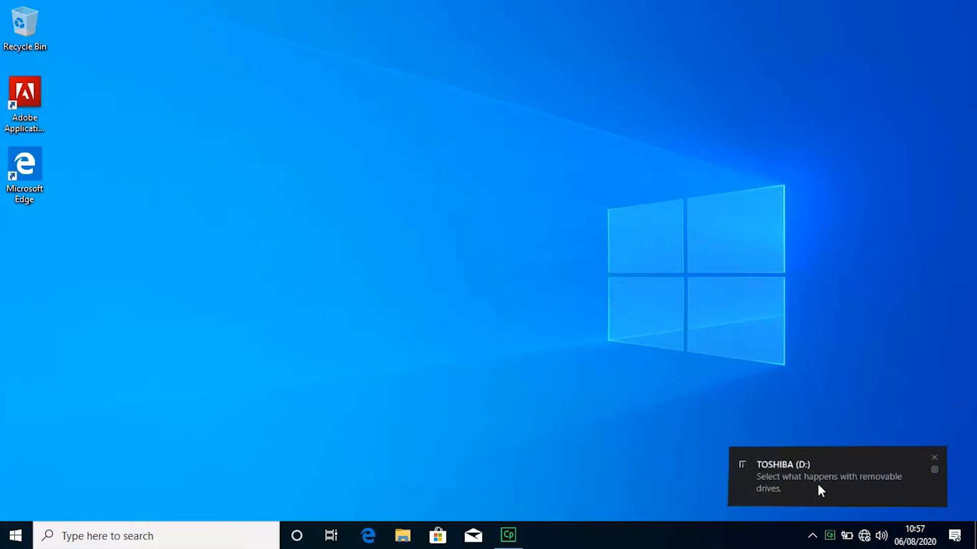
Open the TOSHIBA (D:) drive and run the sp75249 package
click(829, 476)
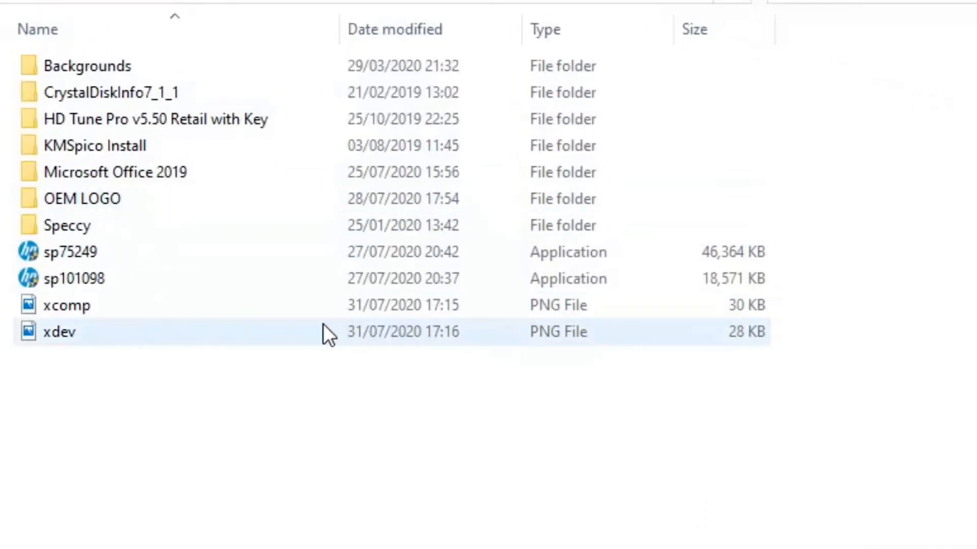
click(72, 252)
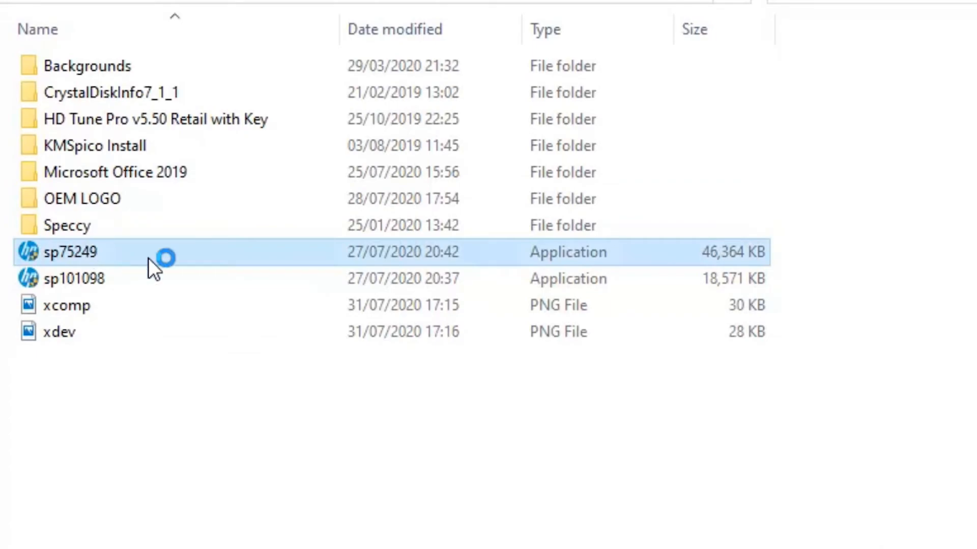
double_click(69, 252)
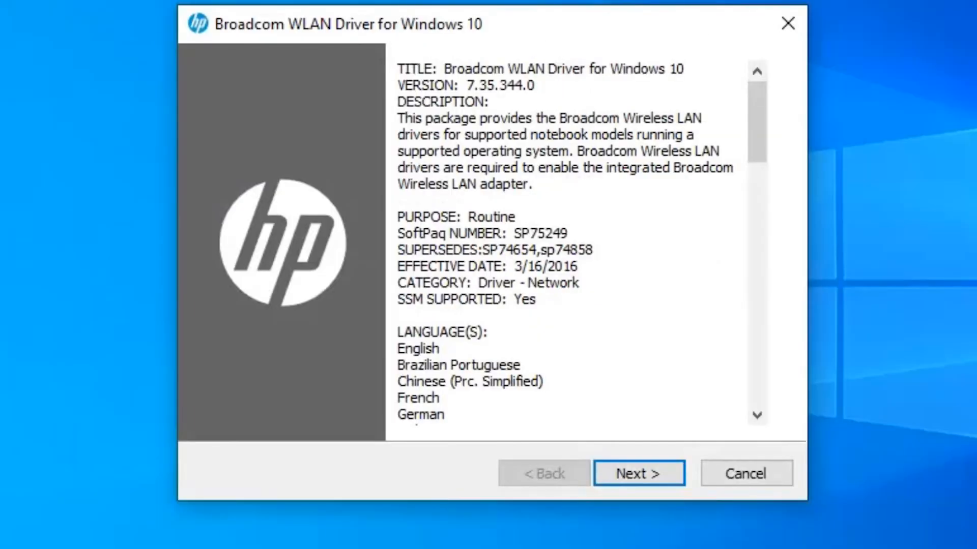
mouse_move(652, 470)
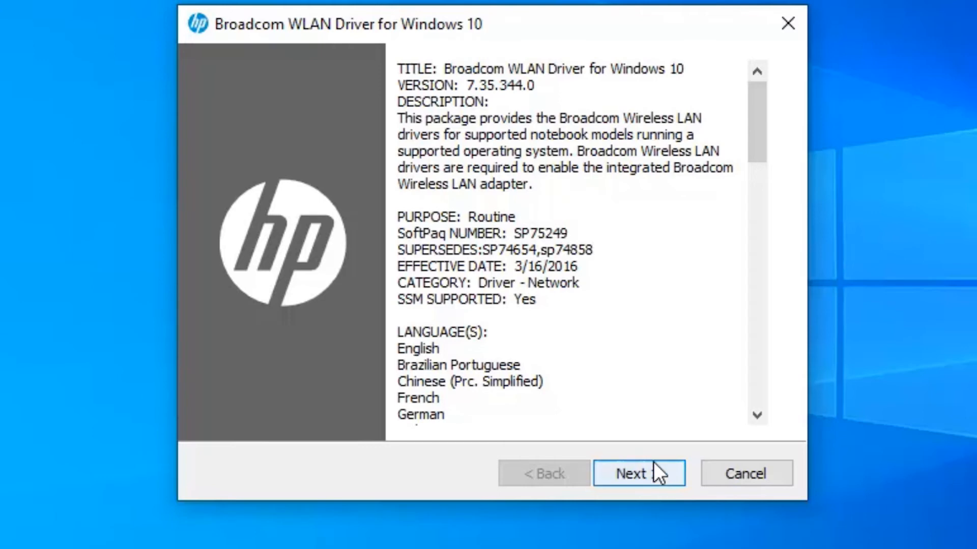
Accept the licence and extract the driver to the default c:\SWSetup\sp75249 folder
click(639, 474)
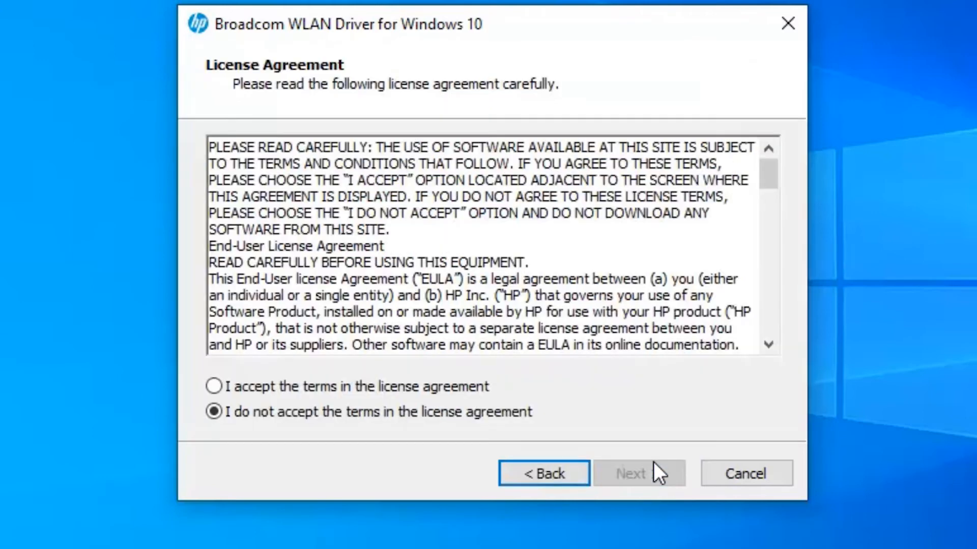
click(214, 386)
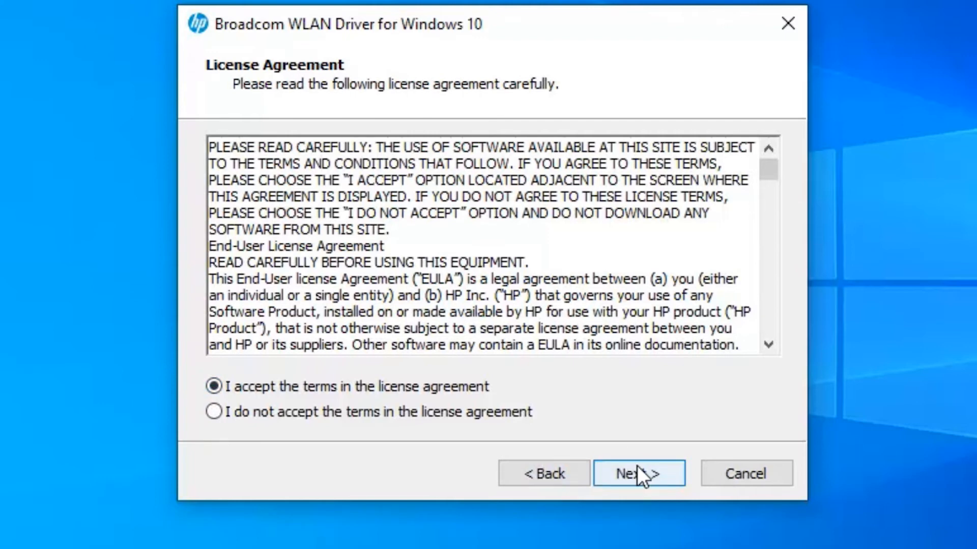
click(639, 474)
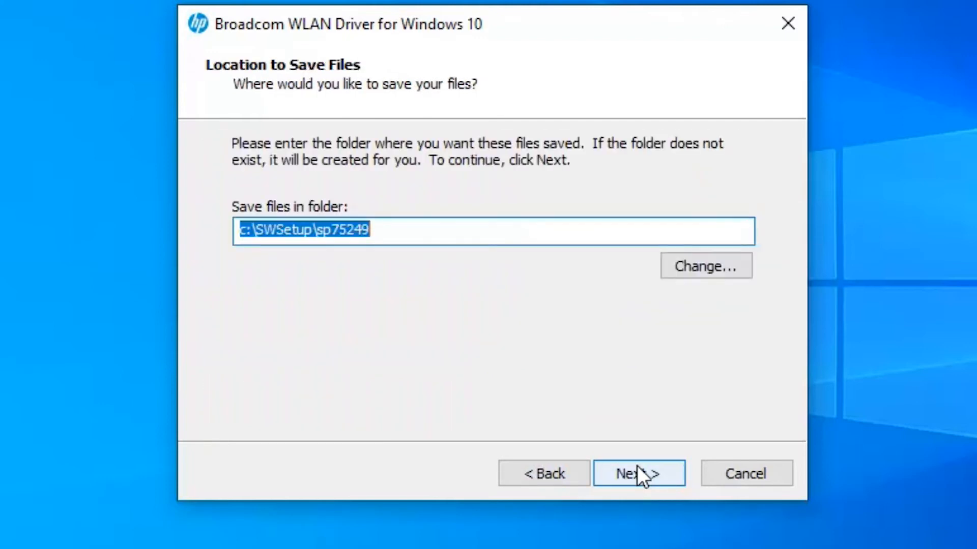
click(638, 473)
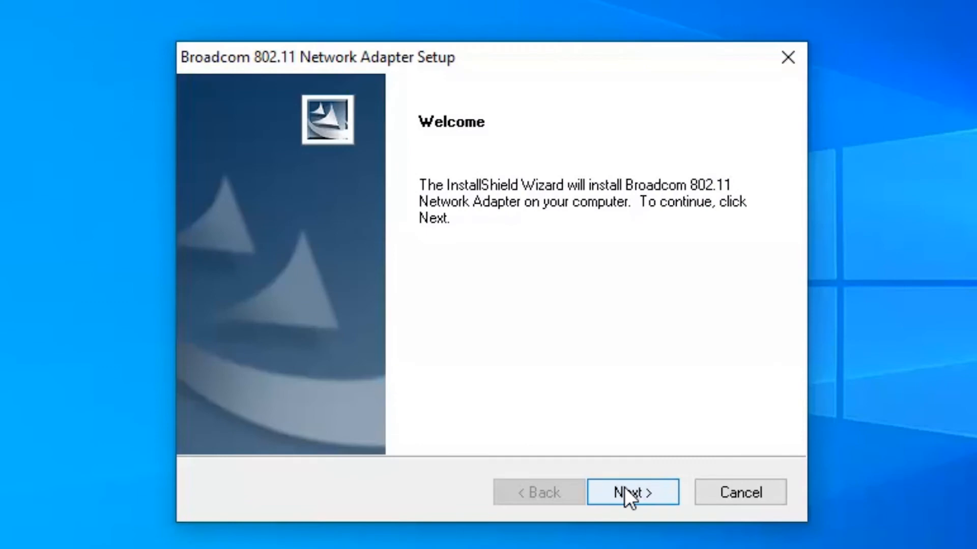
Run the Broadcom 802.11 adapter installation and click Finish when it completes
click(631, 492)
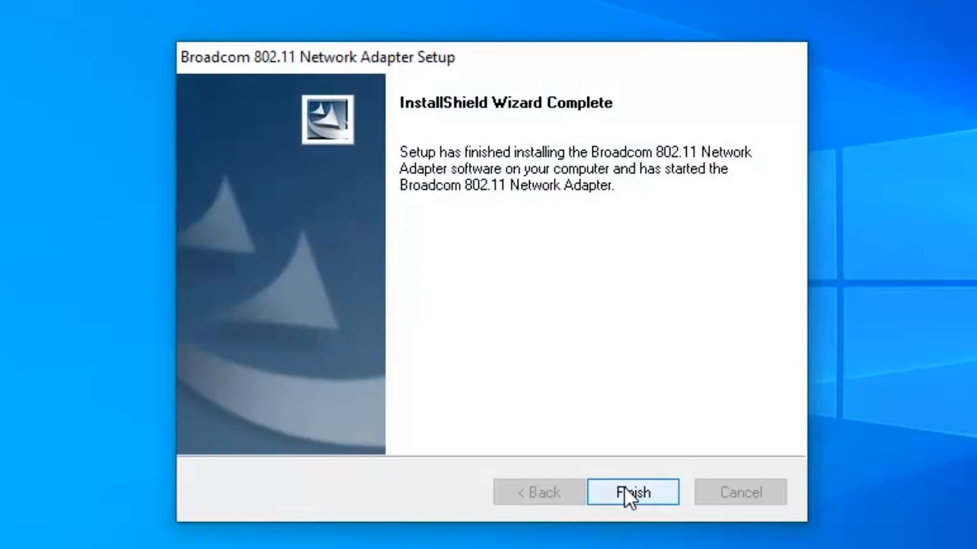
click(633, 492)
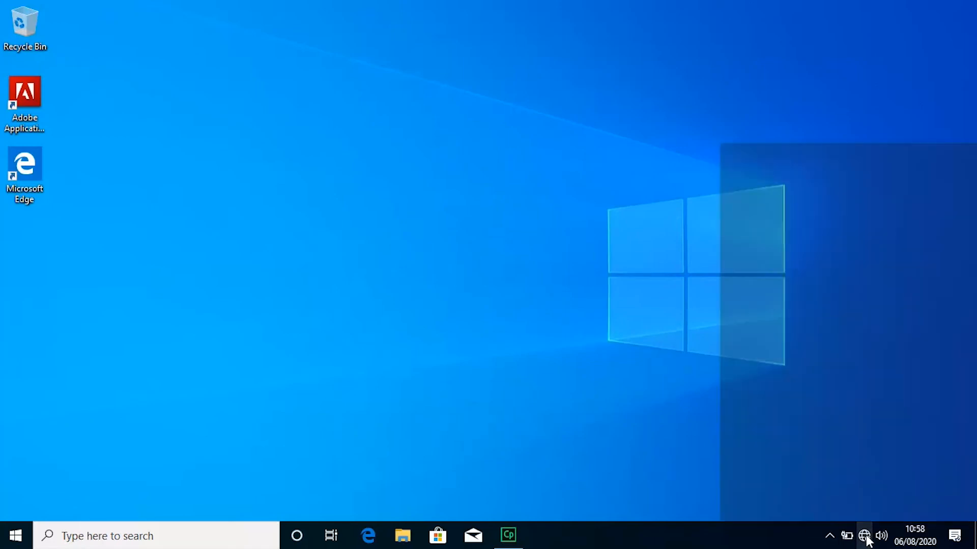
Join the top secured Wi-Fi network with its security key and answer the discoverability prompt
click(865, 536)
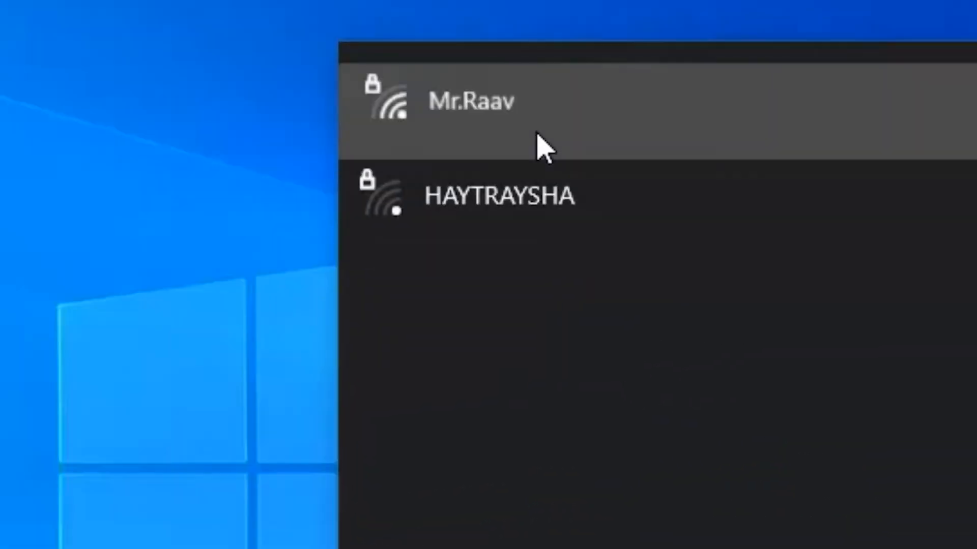
click(472, 101)
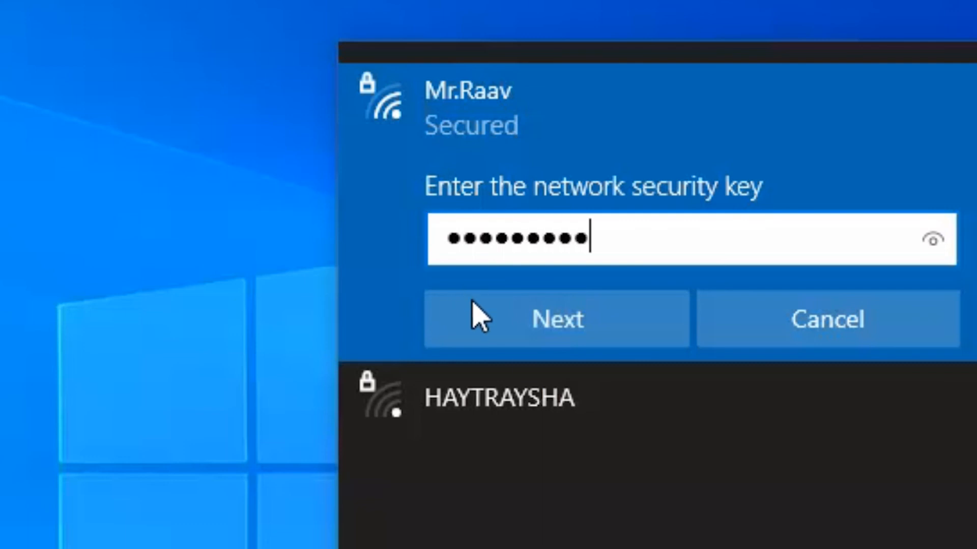
click(555, 319)
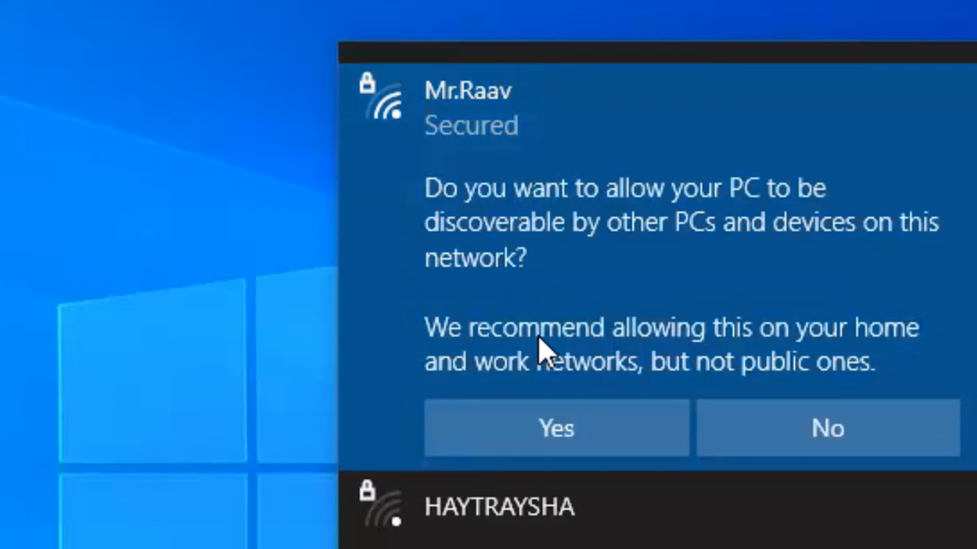
click(554, 428)
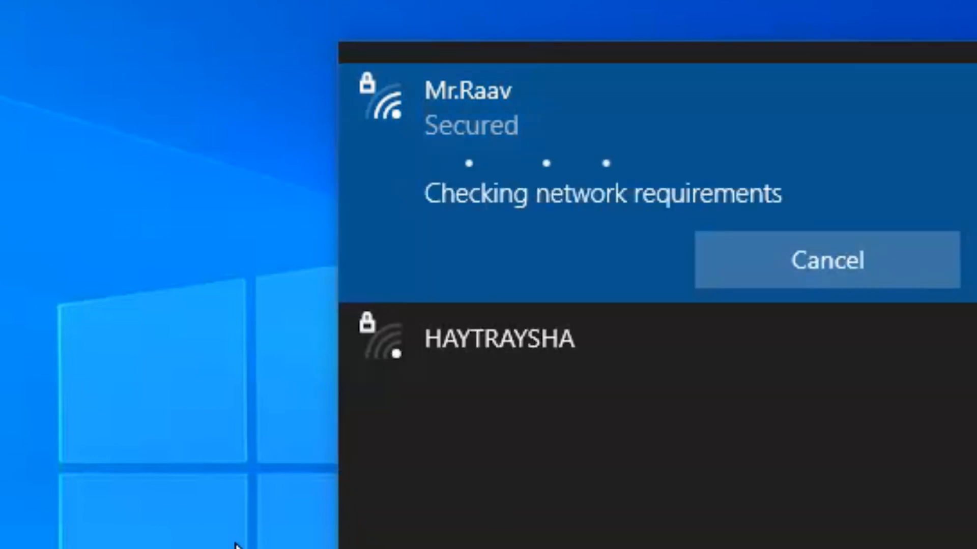